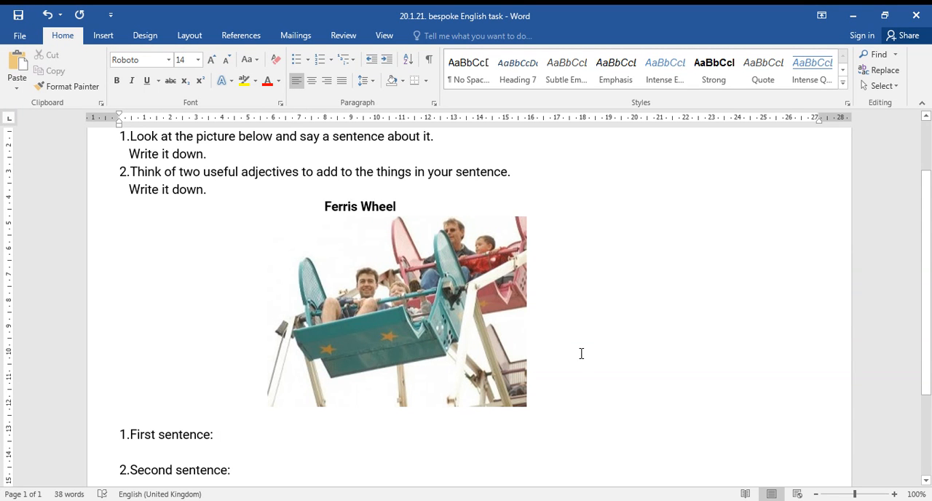
After 'First sentence:' enter 'the people are spinning in the cabins'.
click(218, 434)
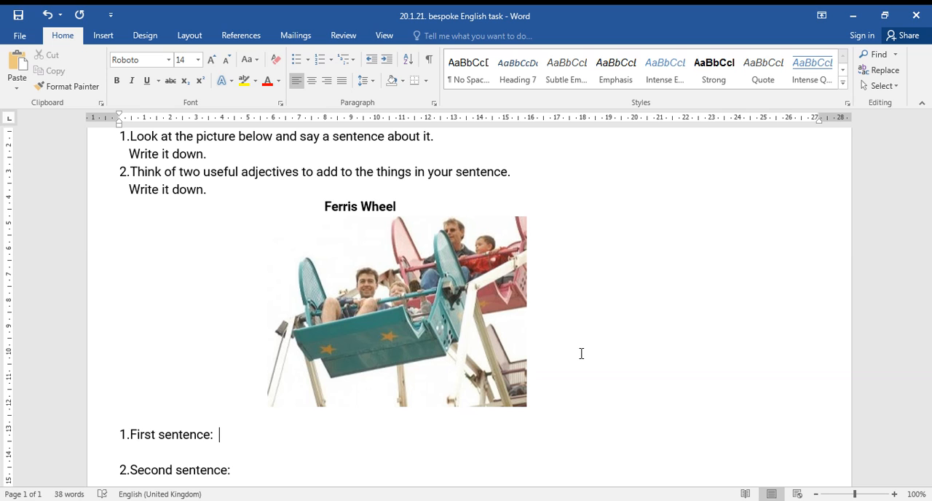
mouse_move(298, 237)
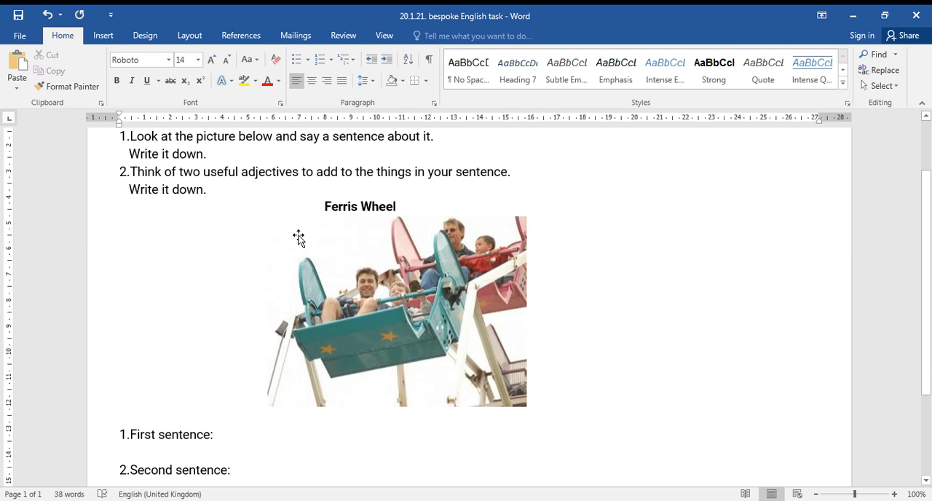
mouse_move(326, 158)
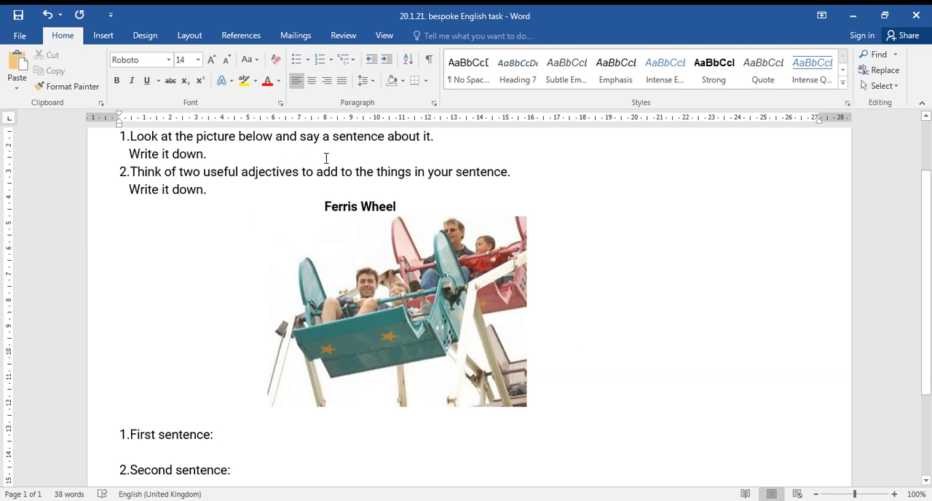
mouse_move(428, 150)
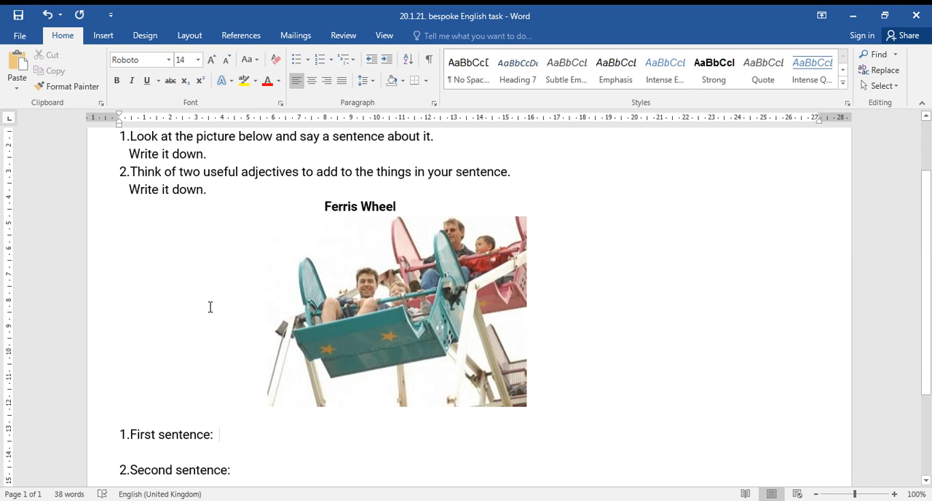
click(217, 434)
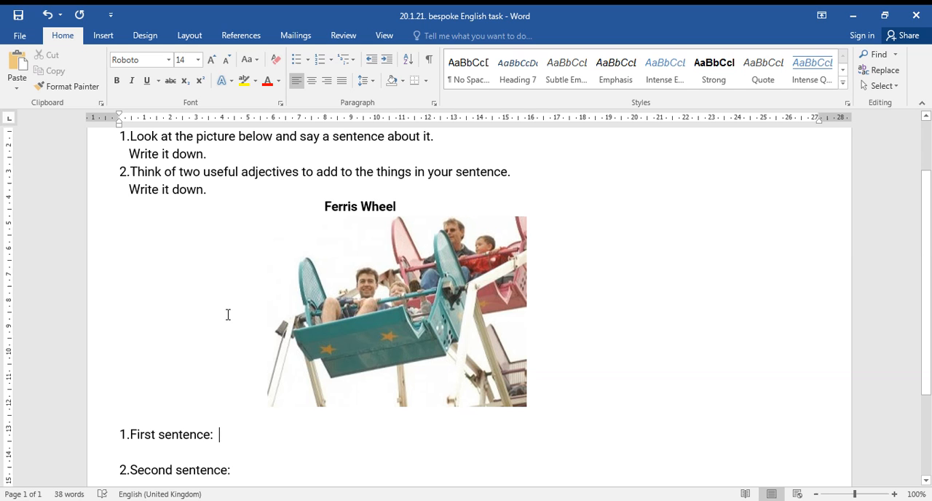
mouse_move(368, 300)
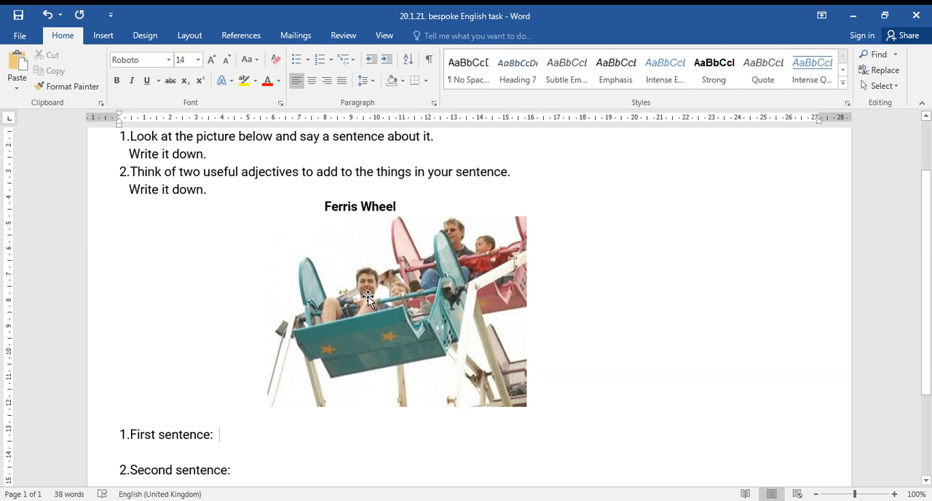
mouse_move(482, 260)
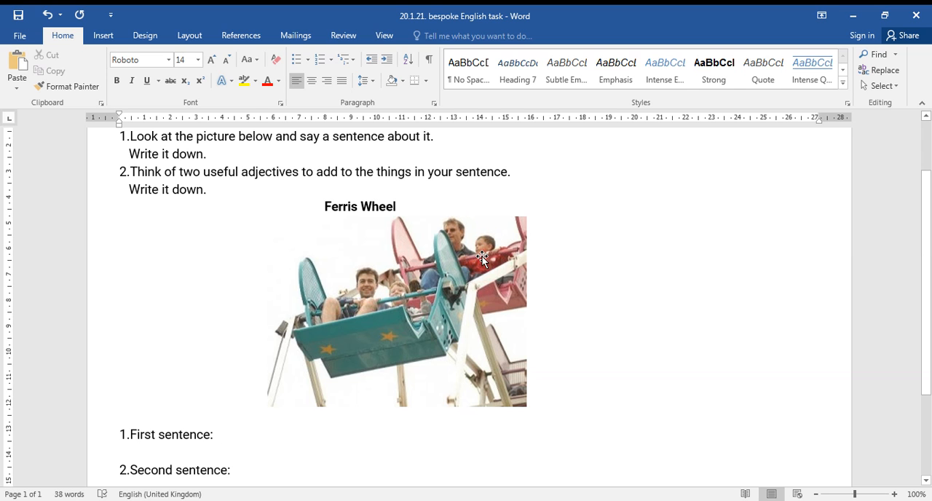
mouse_move(433, 380)
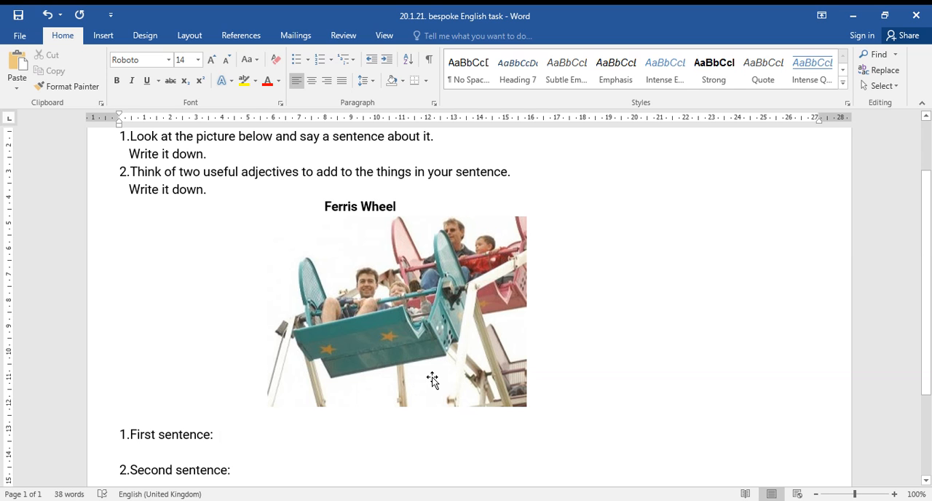
mouse_move(363, 352)
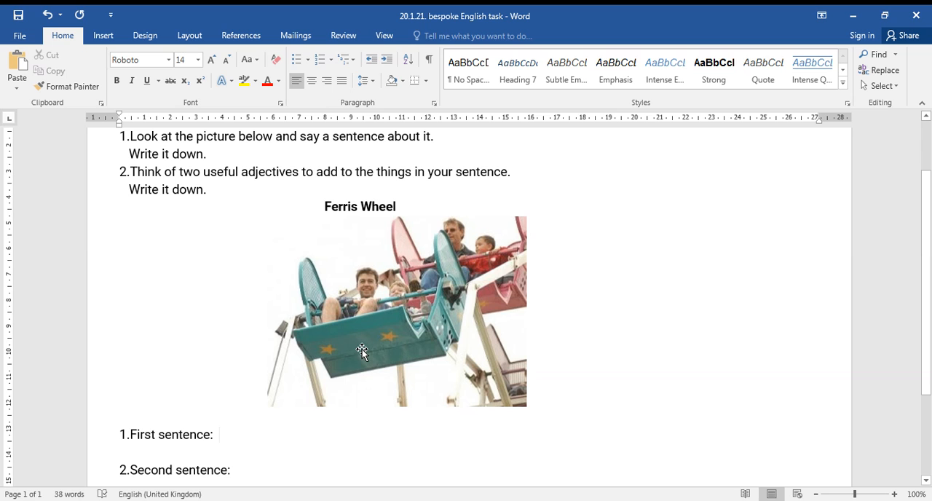
click(218, 434)
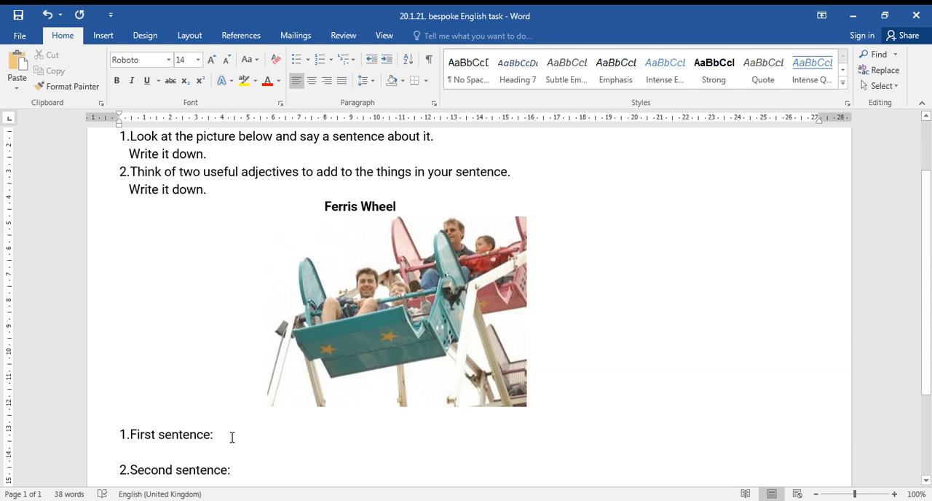
text(the)
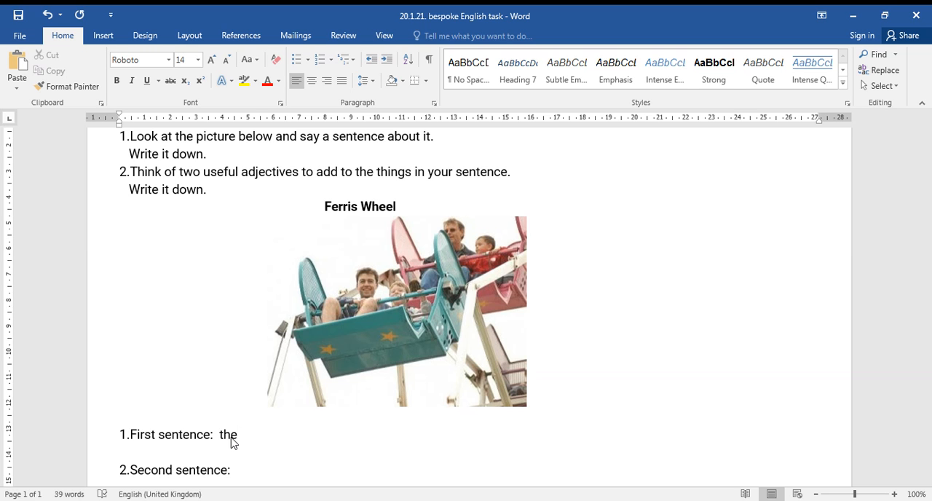
text(p)
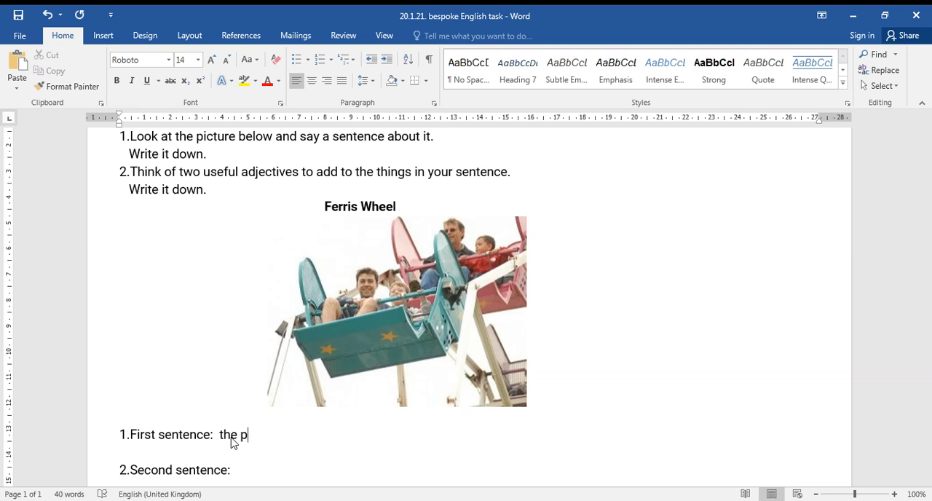
text(eople are)
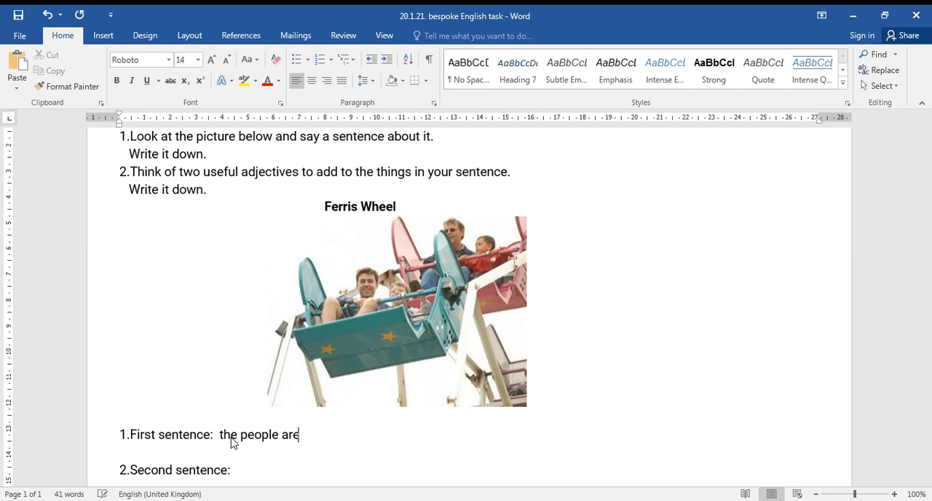
text(spinni)
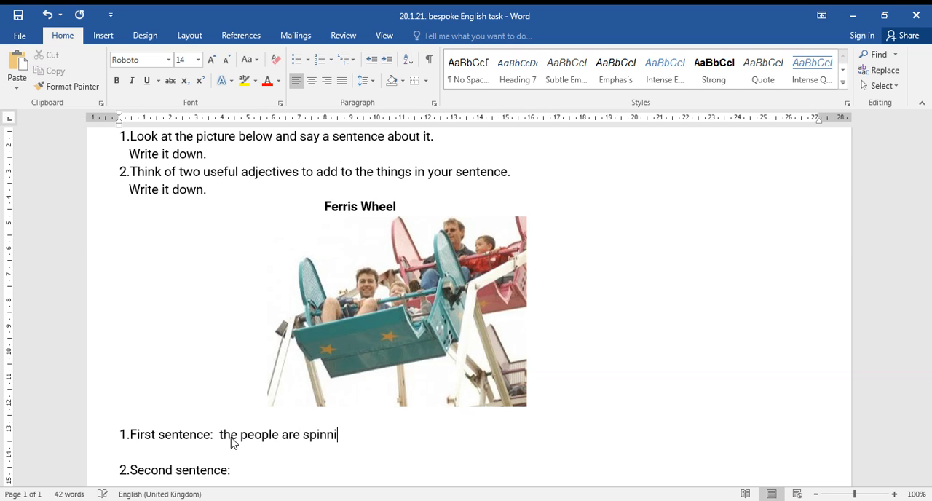
text(ng in the)
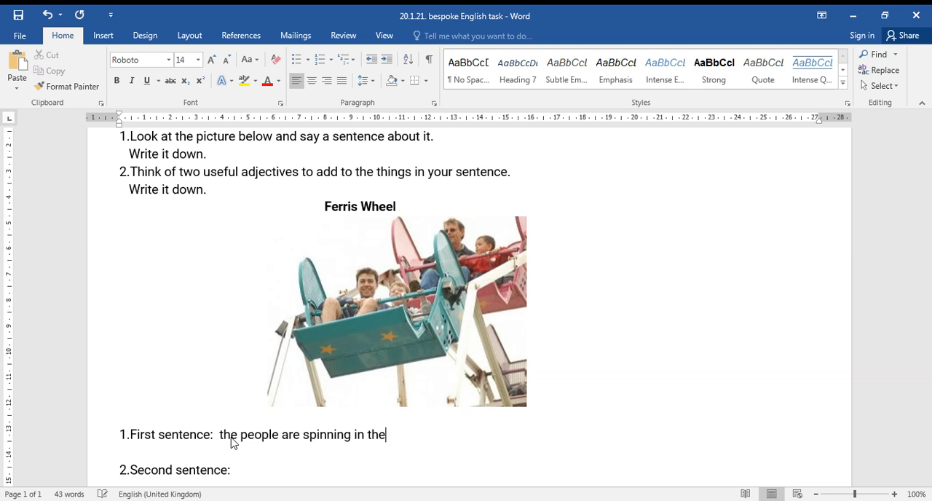
text(ca)
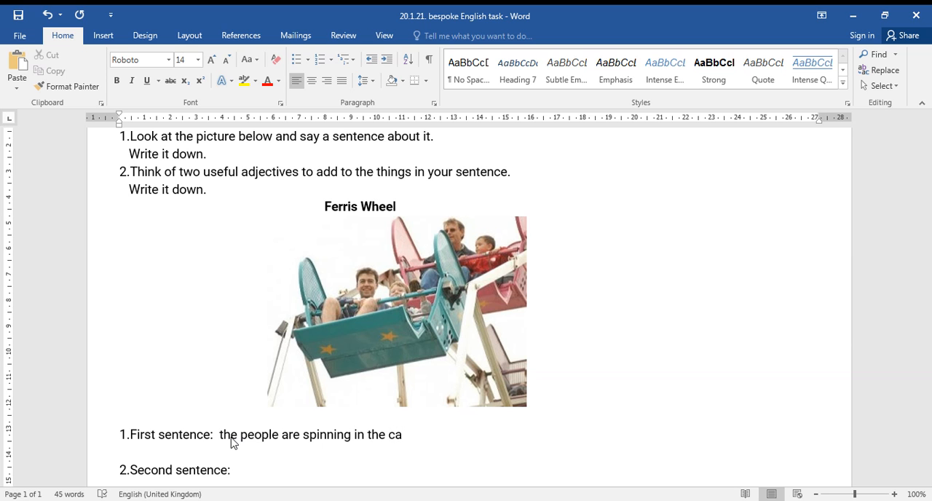
text(bin)
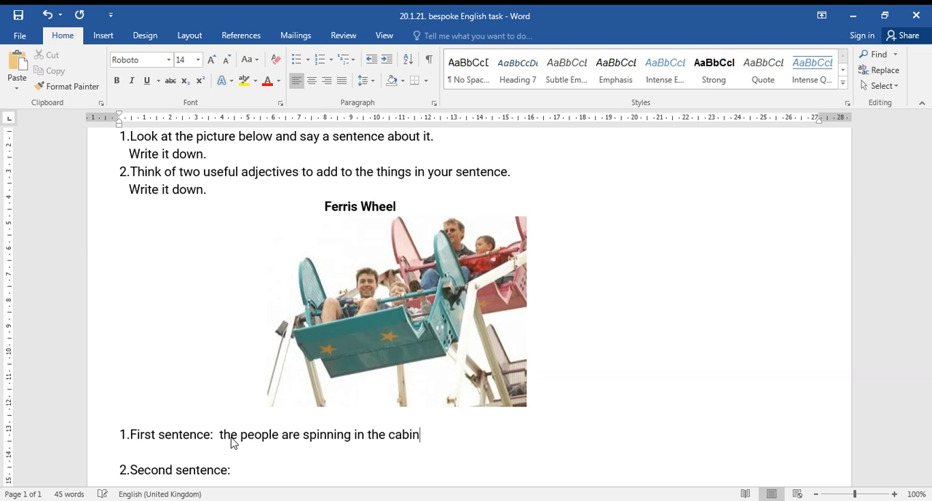
text(s)
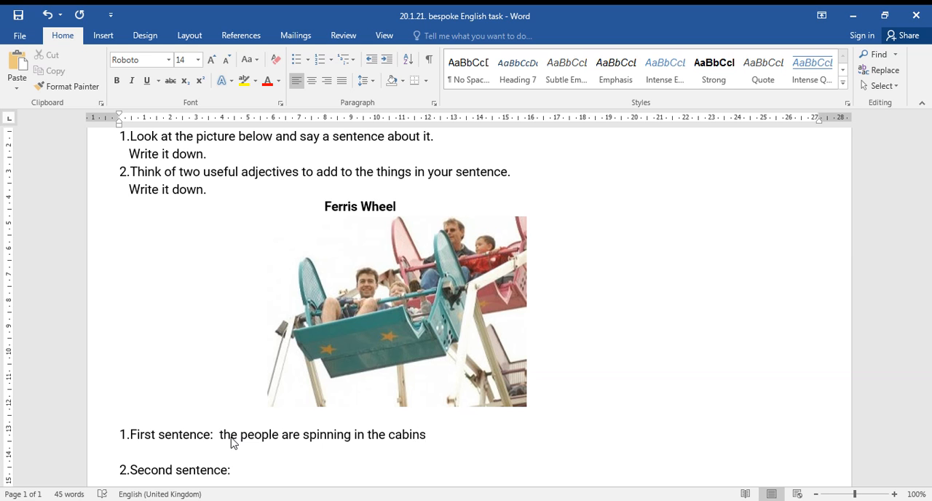
Start the first answer with a capital 'The' and end it with a full stop.
click(425, 435)
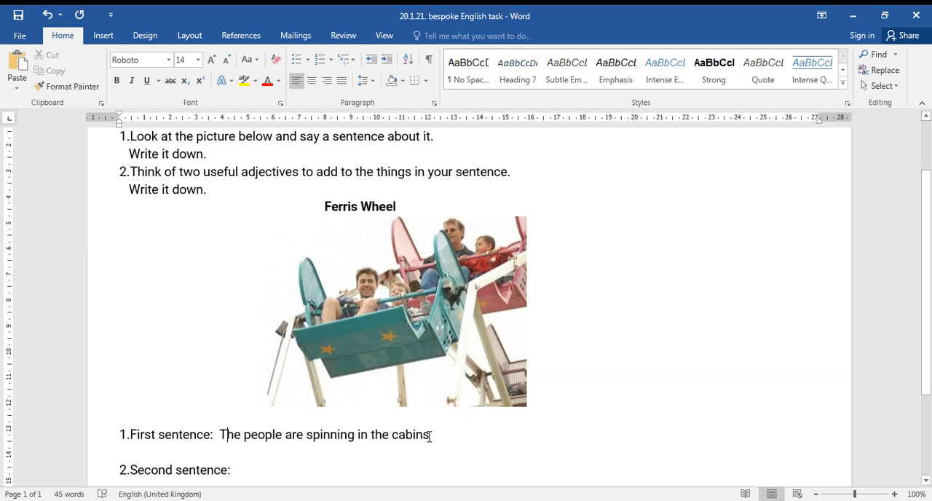
text(.)
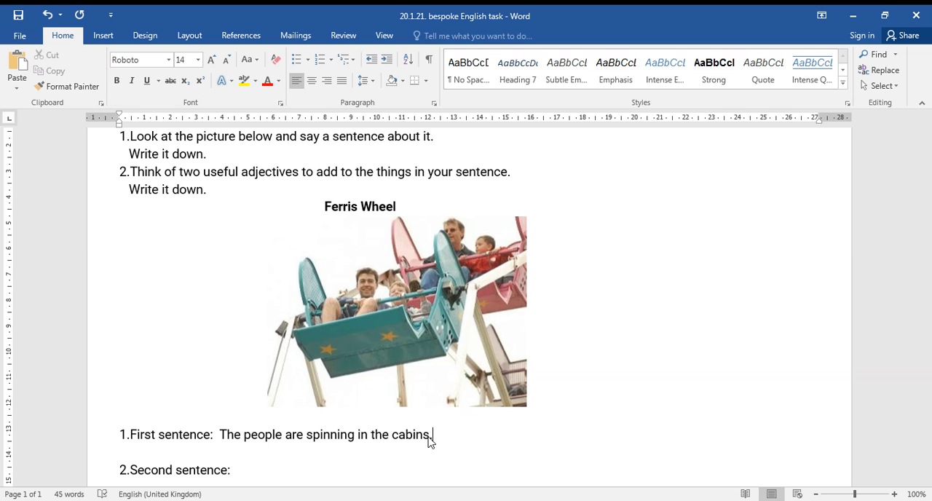
mouse_move(128, 185)
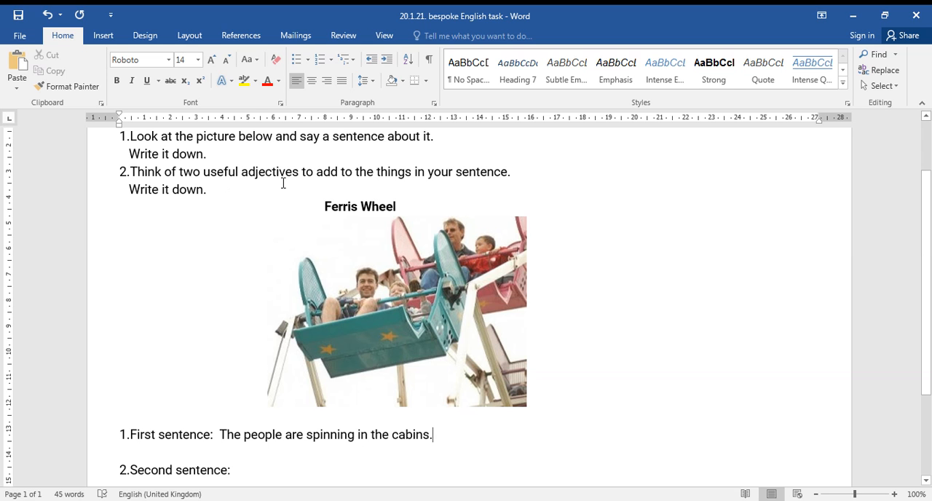
mouse_move(487, 182)
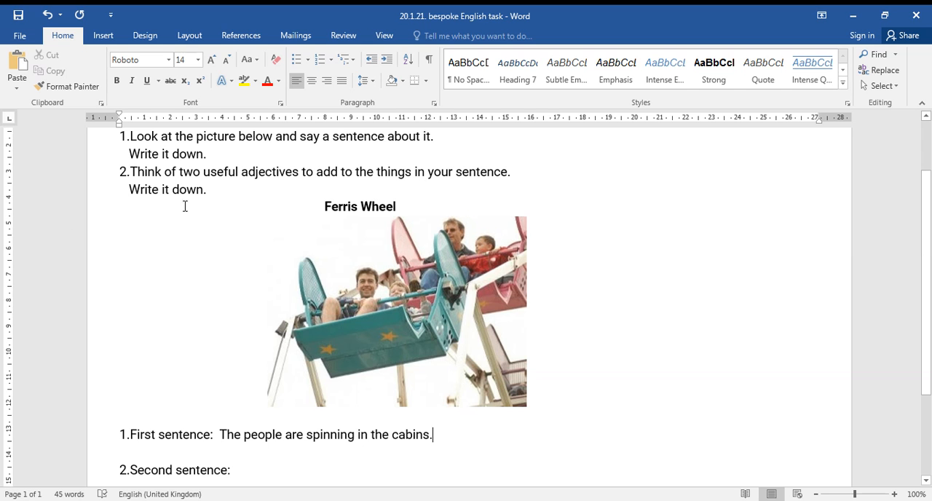
mouse_move(236, 452)
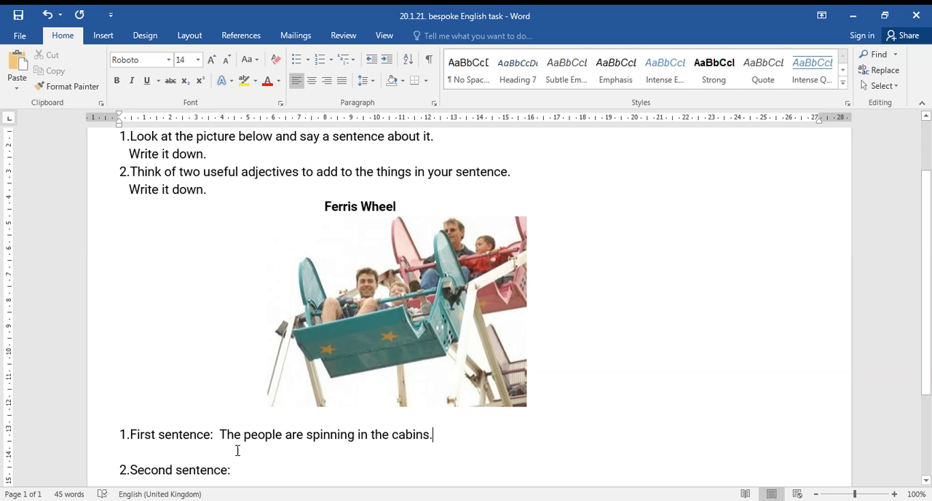
mouse_move(260, 449)
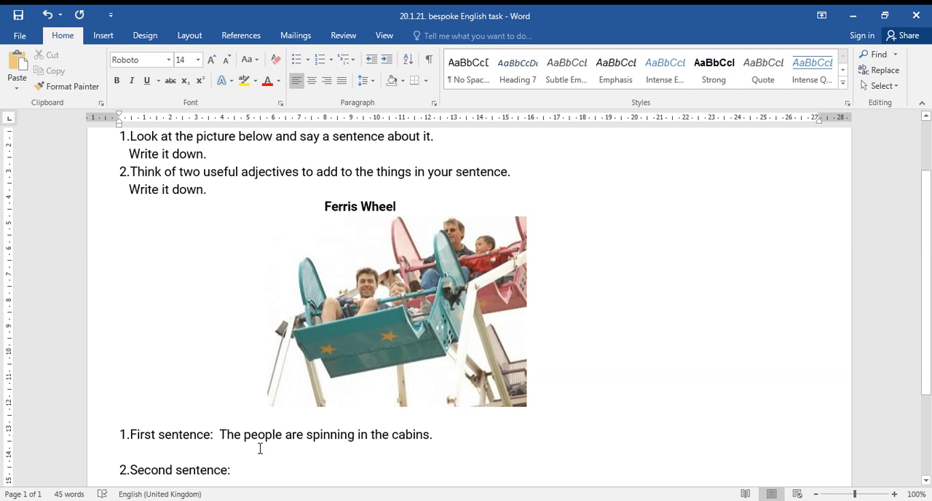
mouse_move(408, 449)
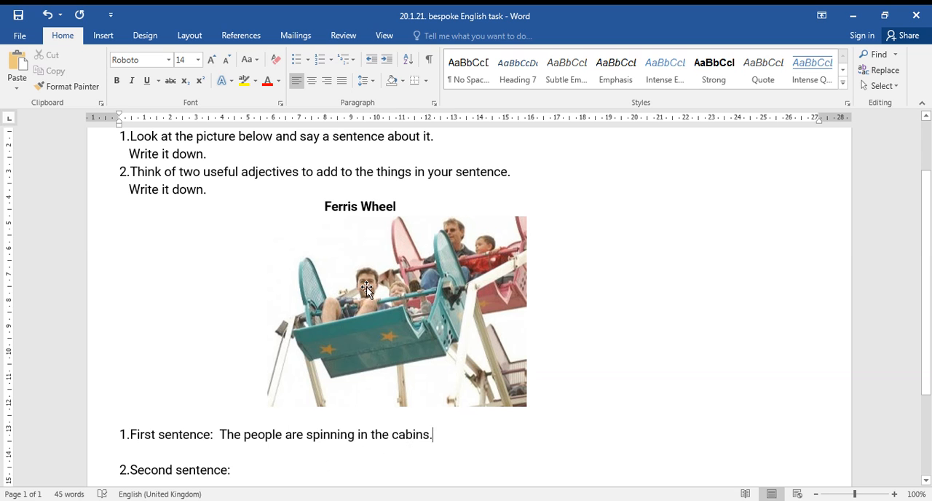
mouse_move(385, 355)
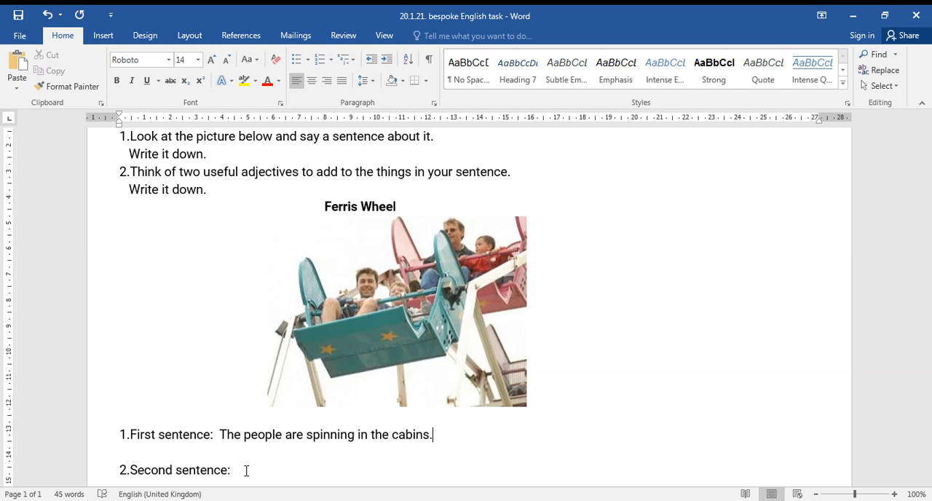
After 'Second sentence:' enter 'The excited smiling people'.
click(238, 469)
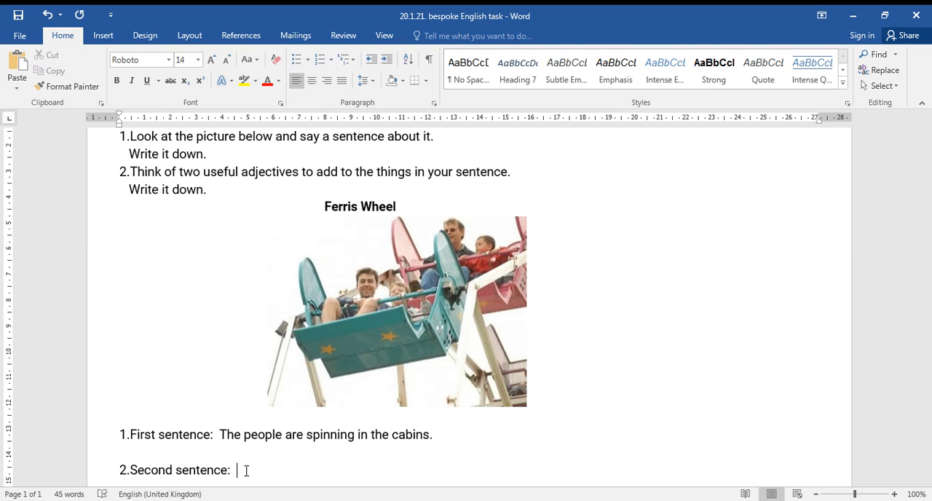
text(The)
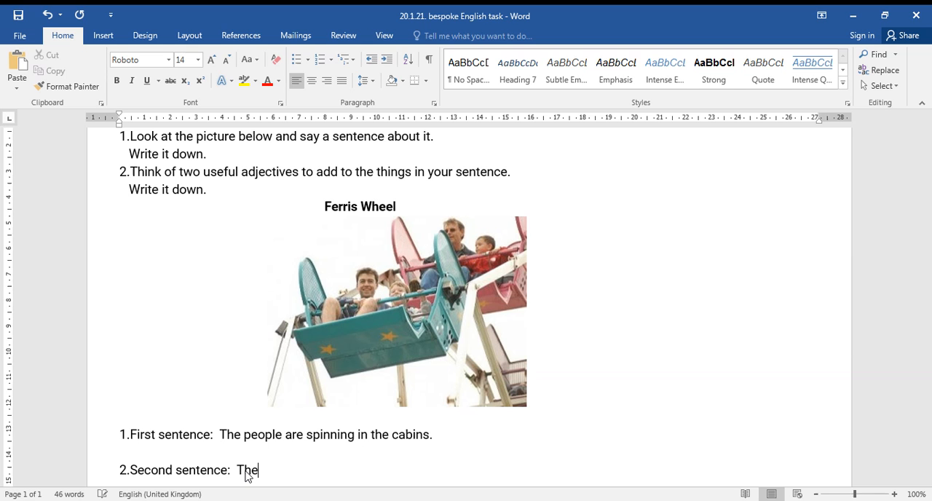
text(excited sm)
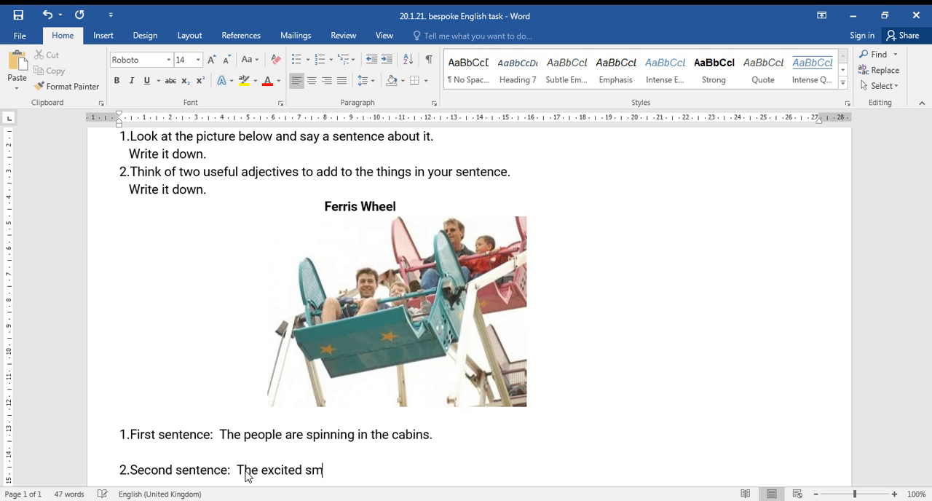
text(iling)
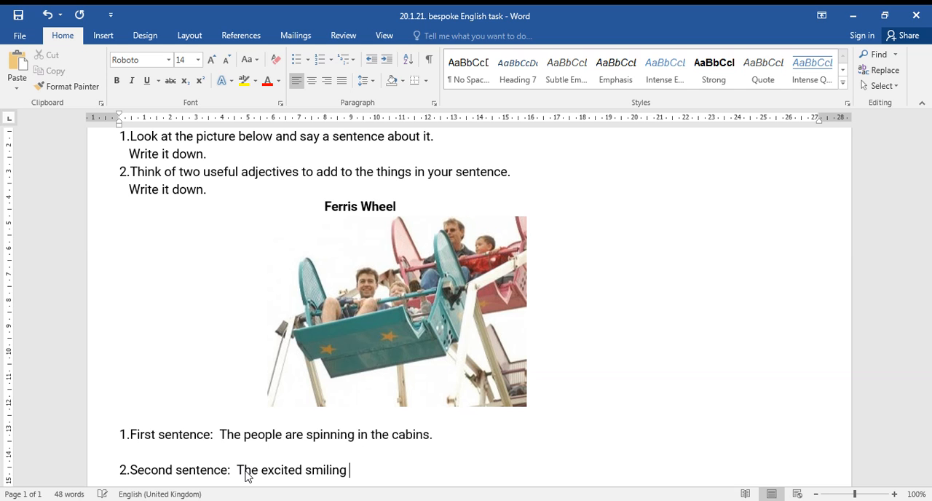
text(people)
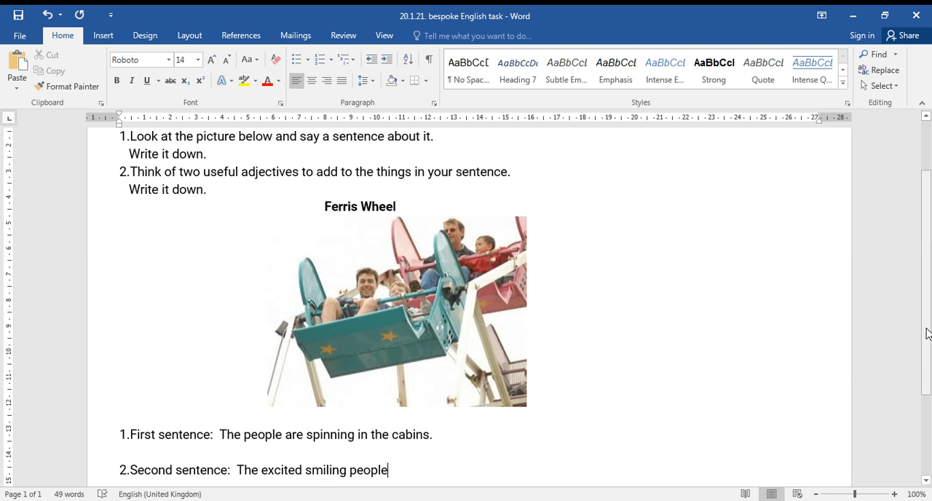
scroll(down, 3)
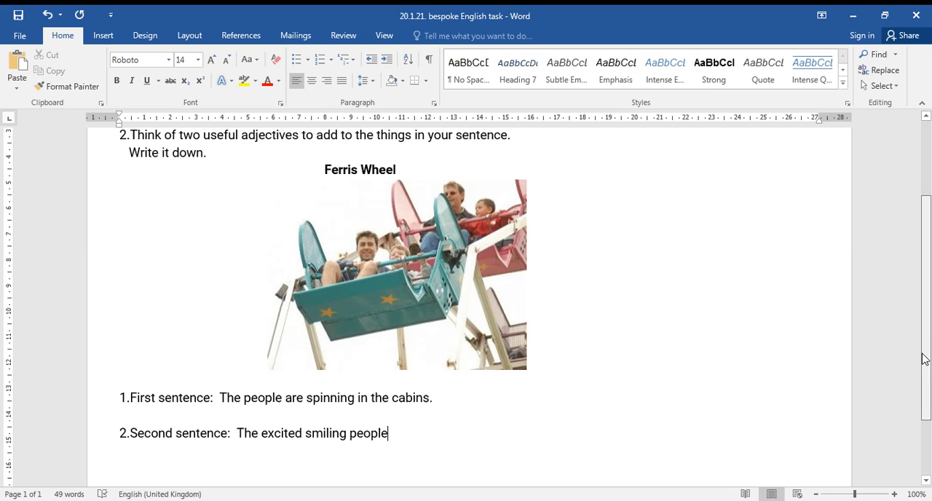
scroll(down, 3)
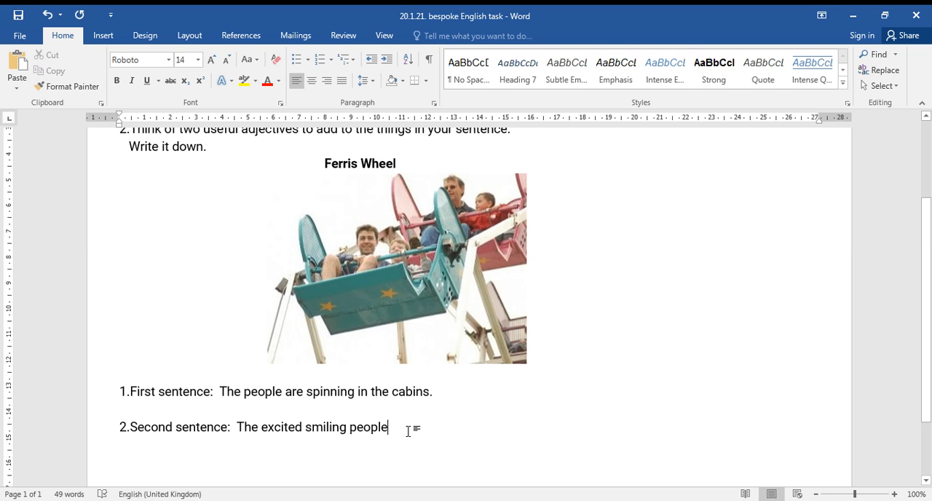
mouse_move(385, 315)
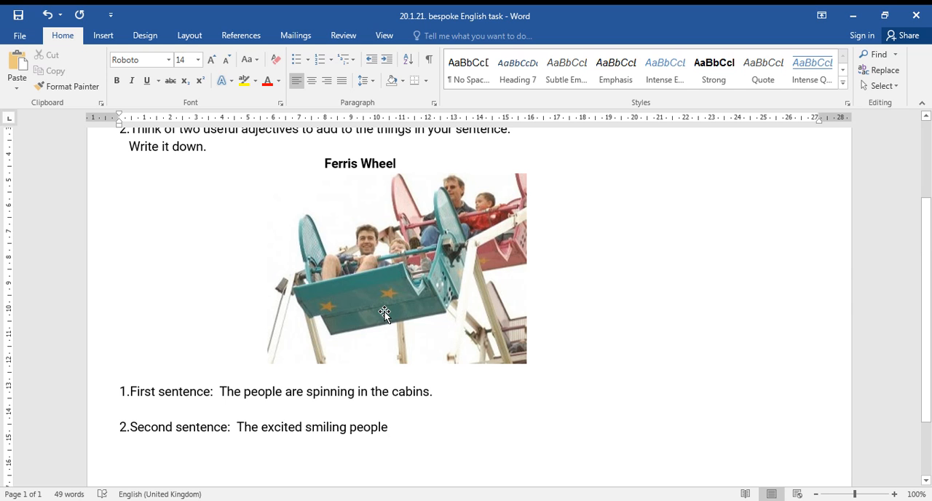
mouse_move(413, 303)
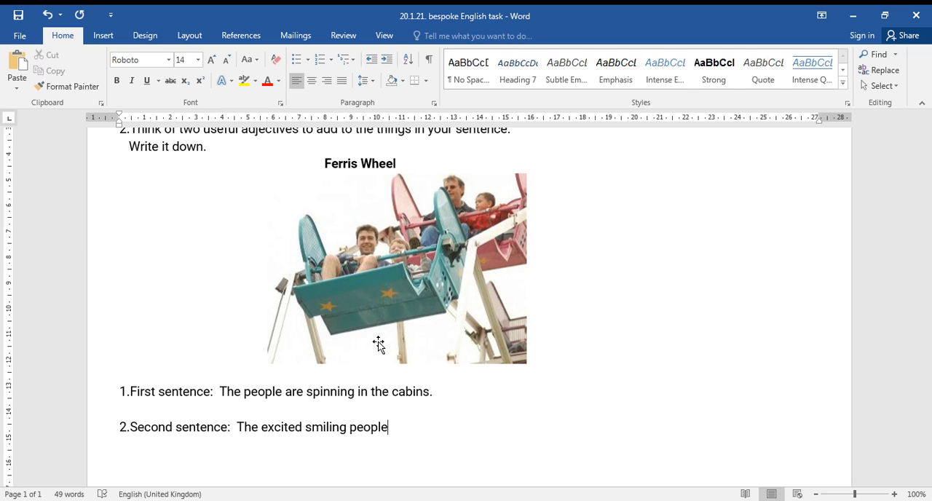
mouse_move(483, 251)
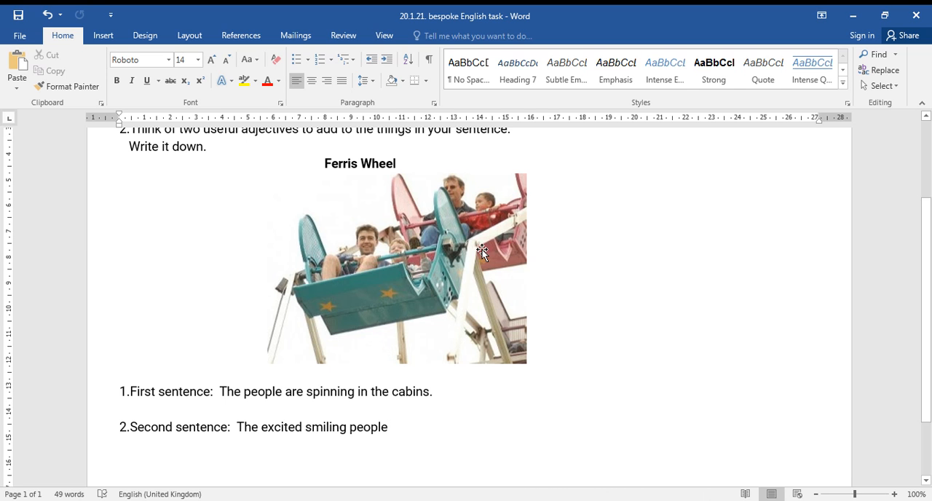
mouse_move(455, 280)
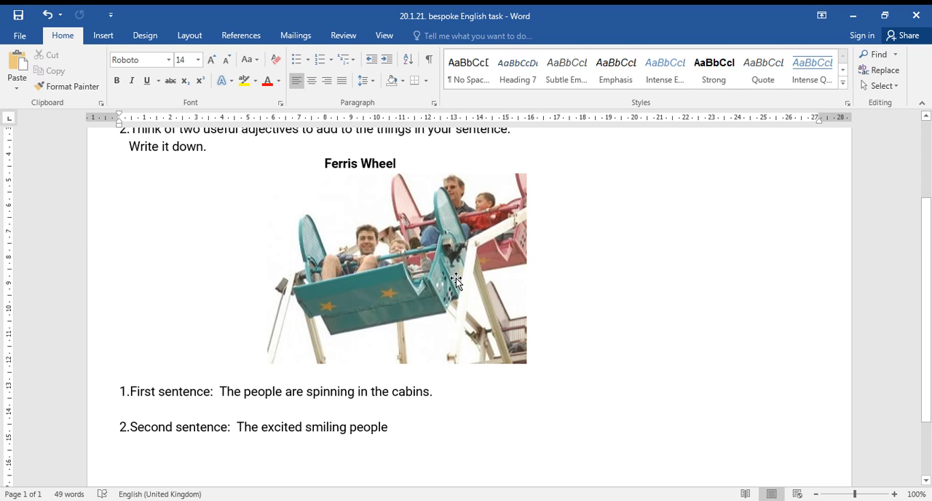
mouse_move(440, 293)
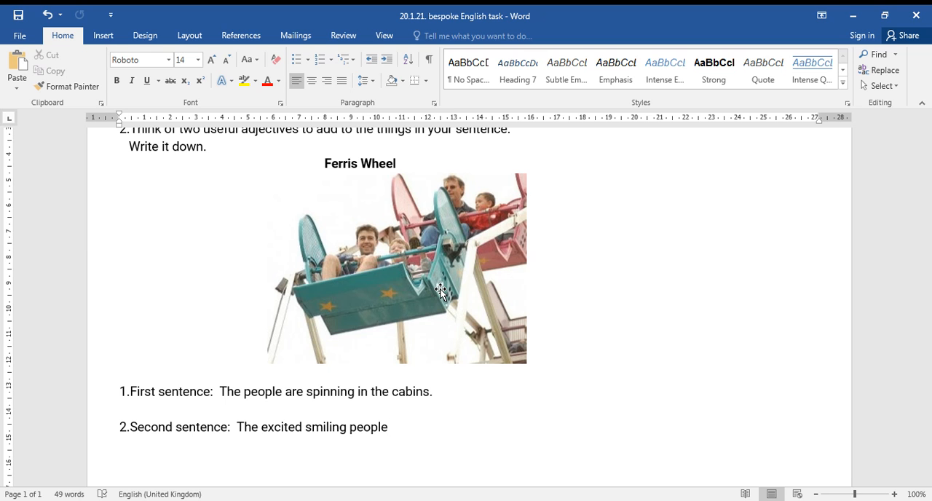
click(388, 427)
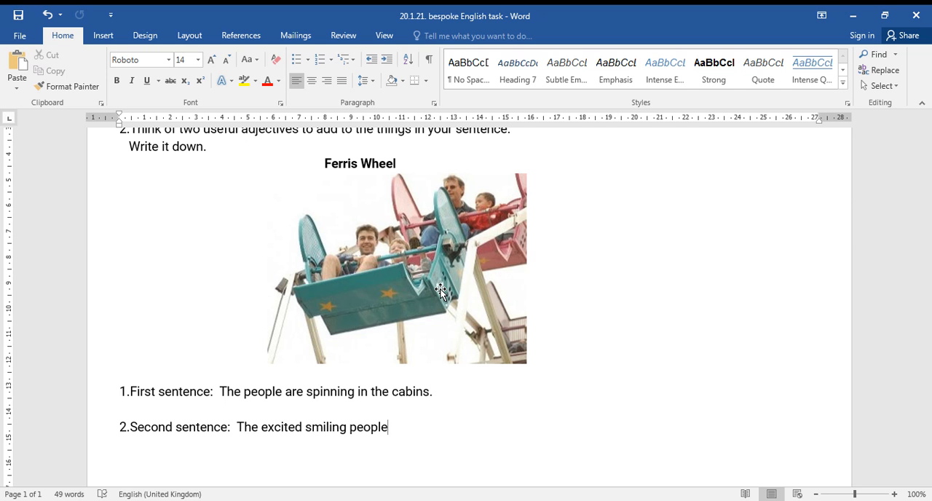
mouse_move(440, 292)
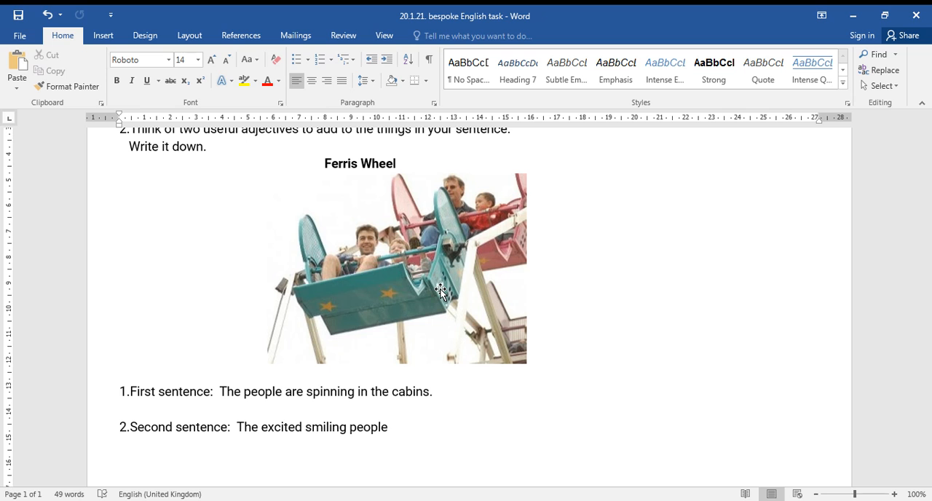
Complete the second answer with 'are spinning in the colourful rocking cabins.'.
text(ar)
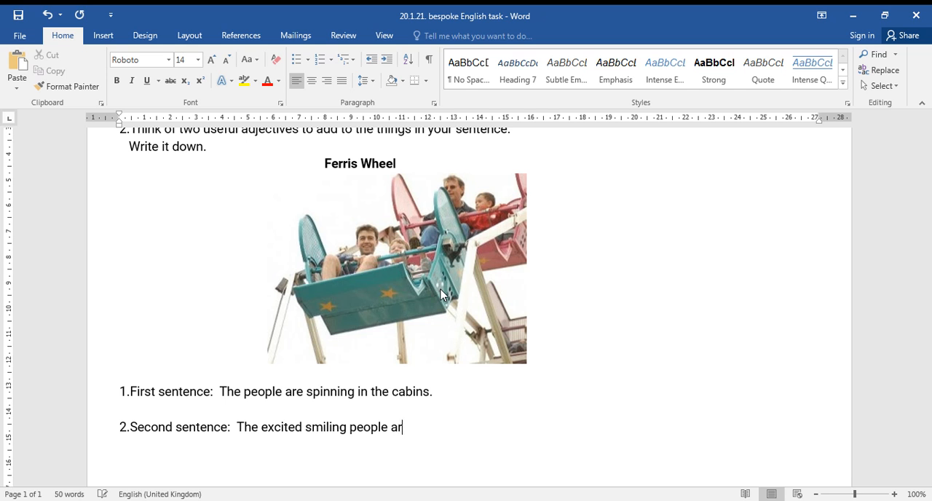
text(e spinning in)
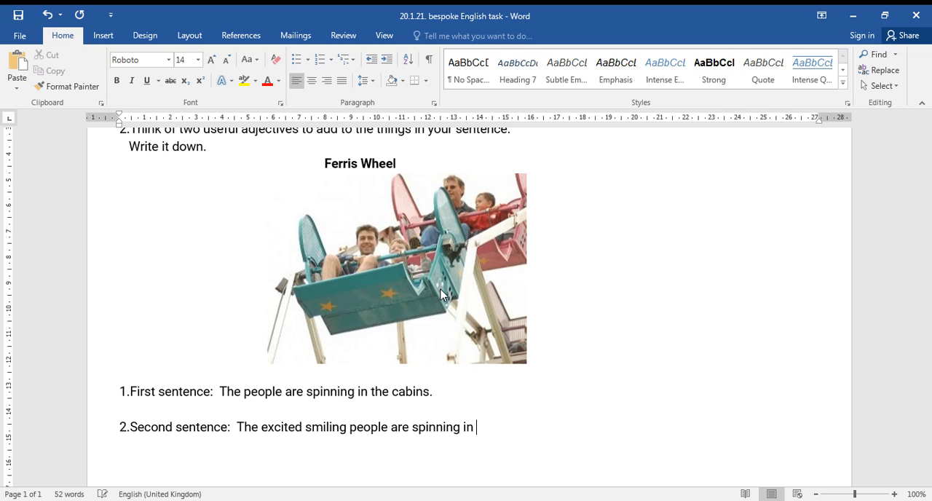
text(the)
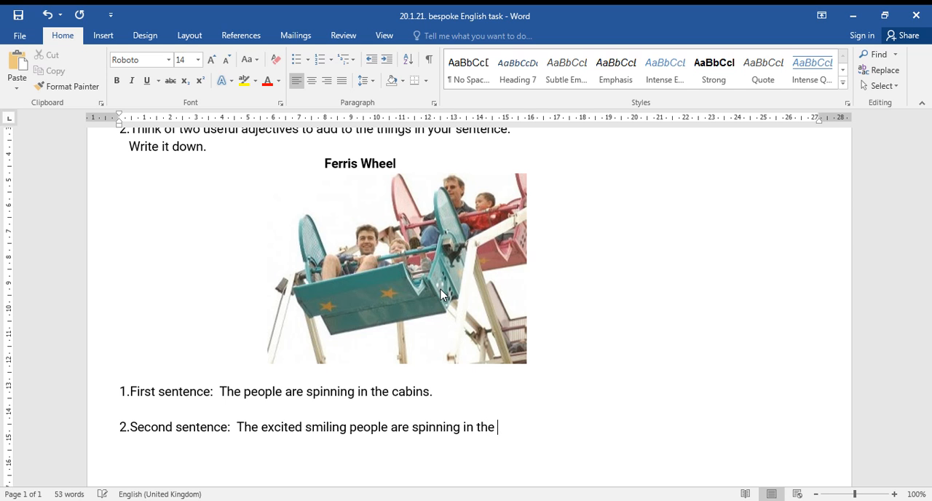
text(colour)
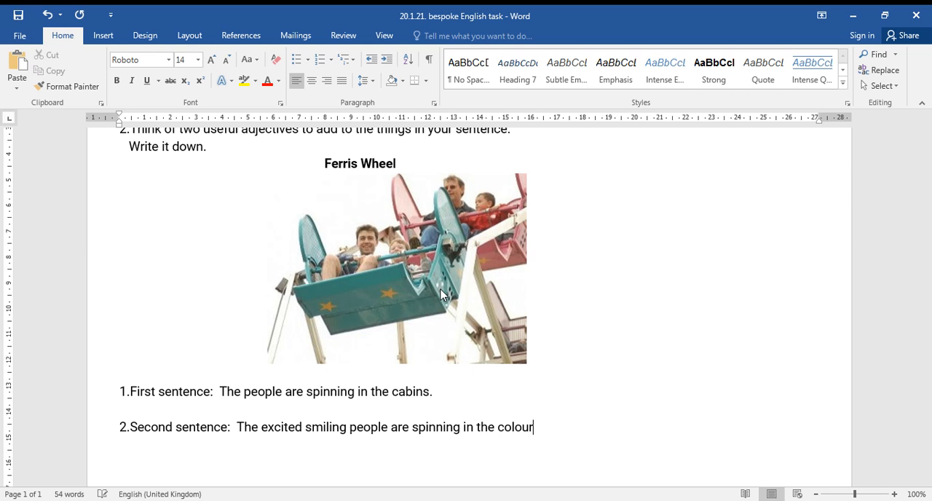
text(ful)
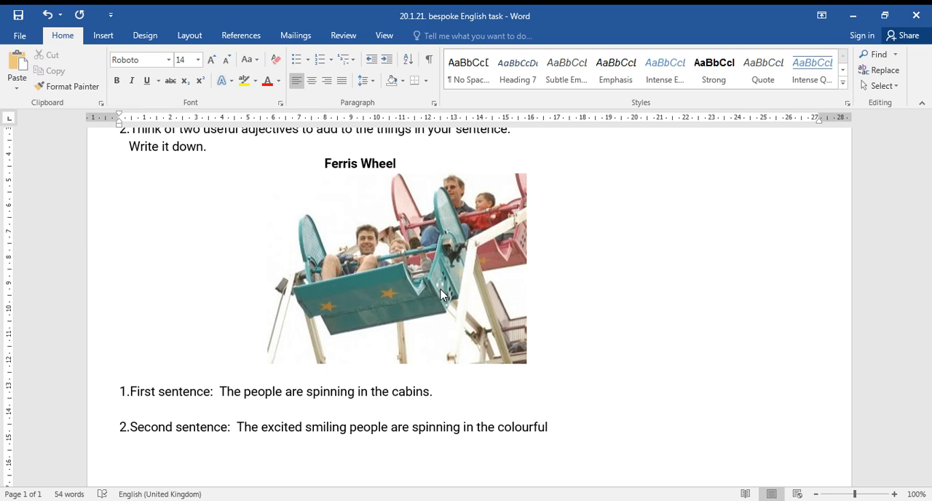
text(rocking cab)
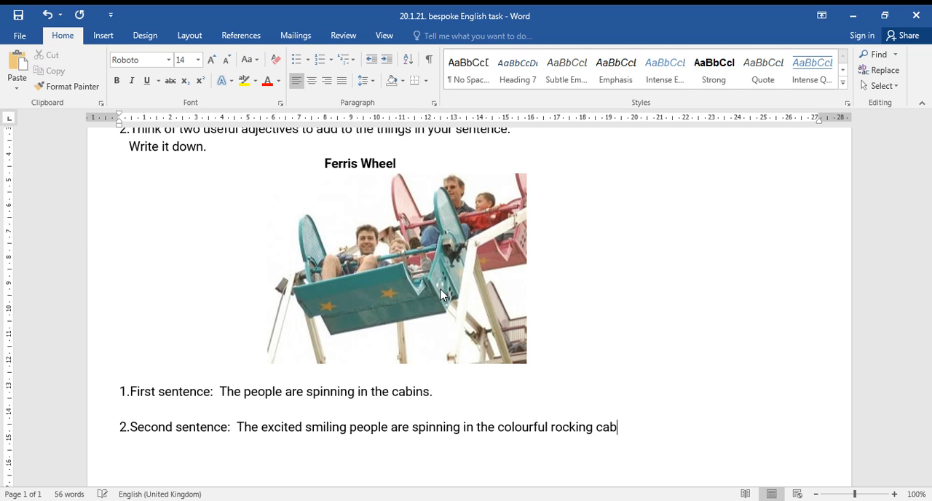
text(ins)
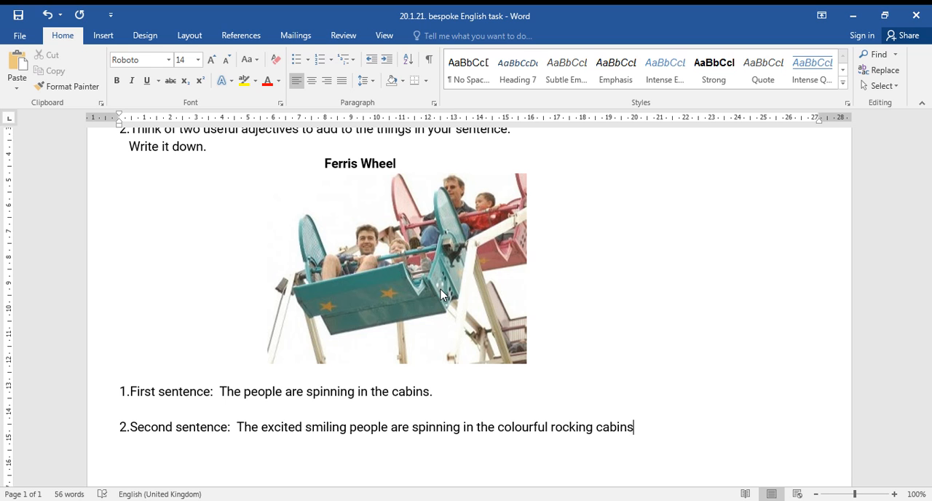
text(.)
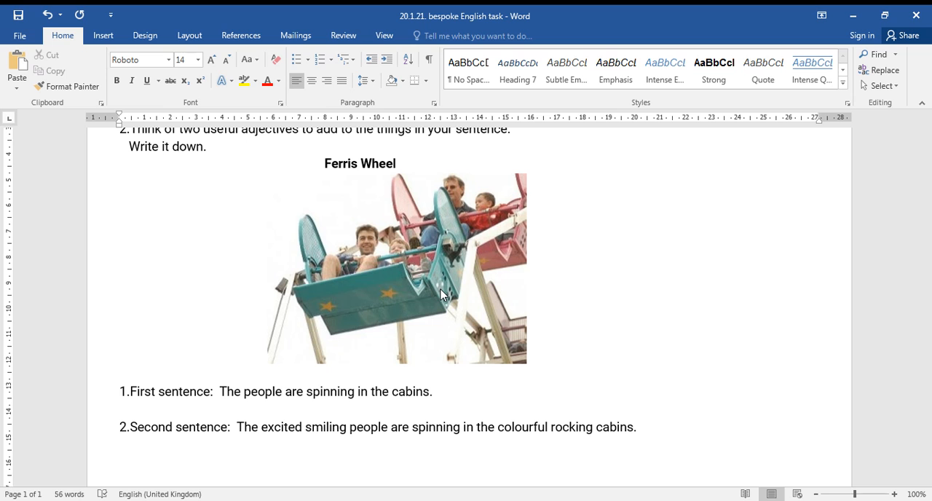
Position the insertion point right after 'excited' in the second sentence for the comma.
click(638, 427)
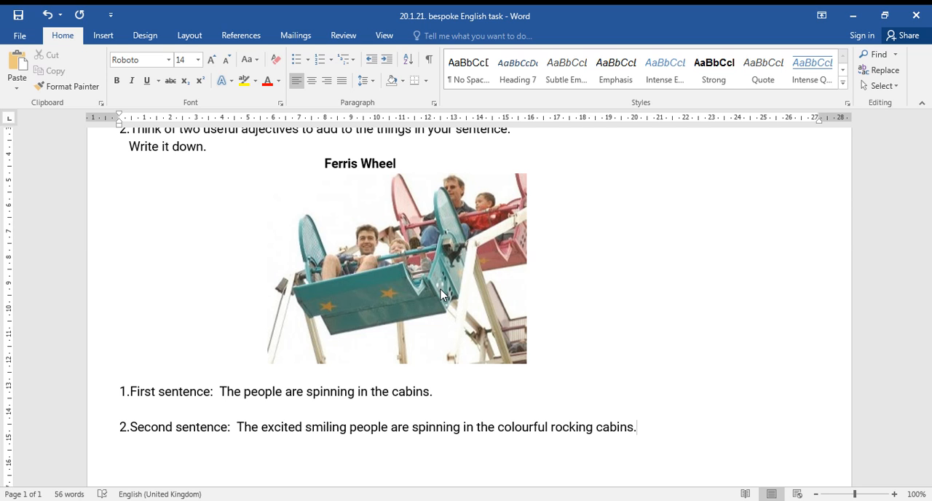
click(636, 426)
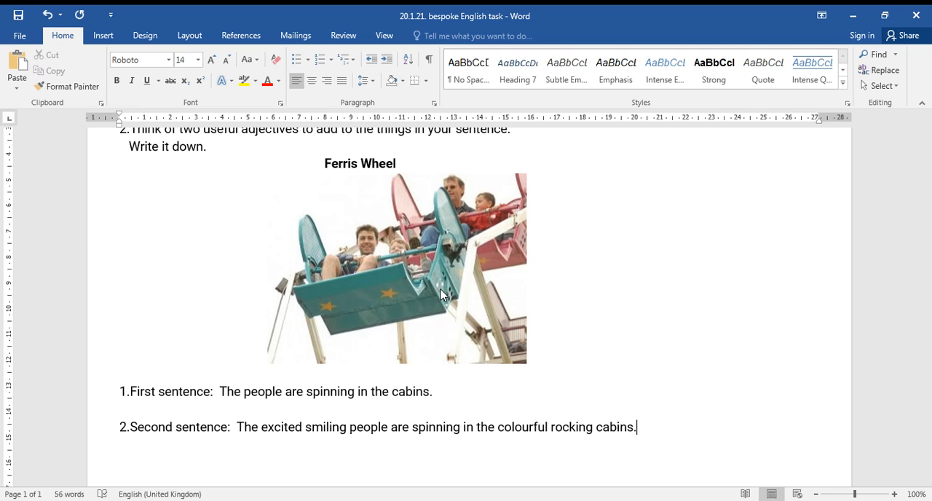
mouse_move(286, 405)
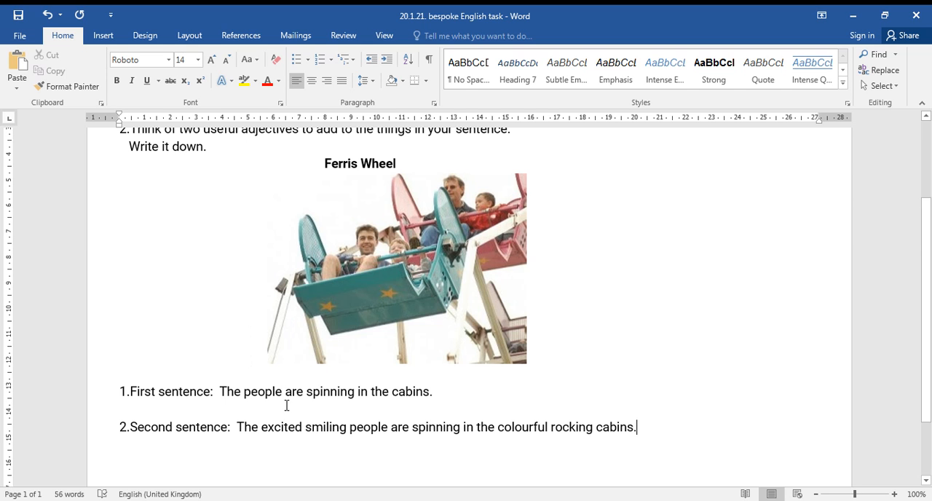
mouse_move(300, 435)
text(,)
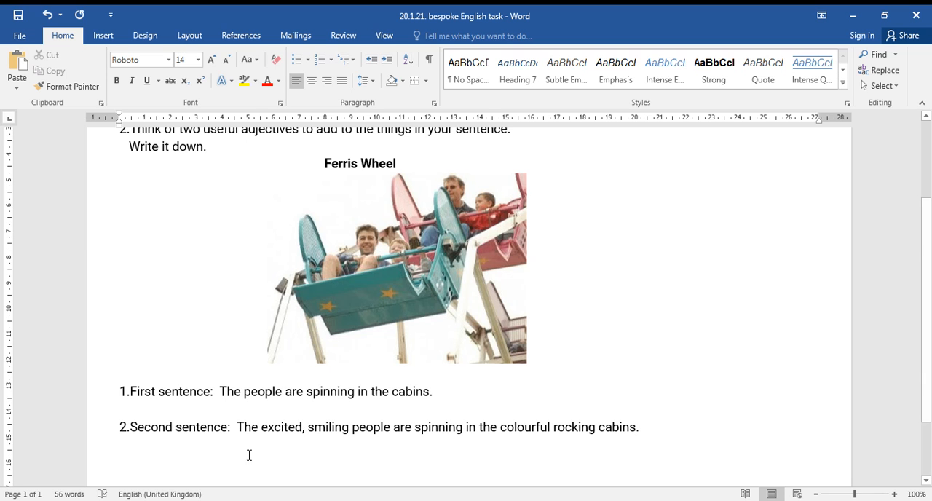
mouse_move(329, 441)
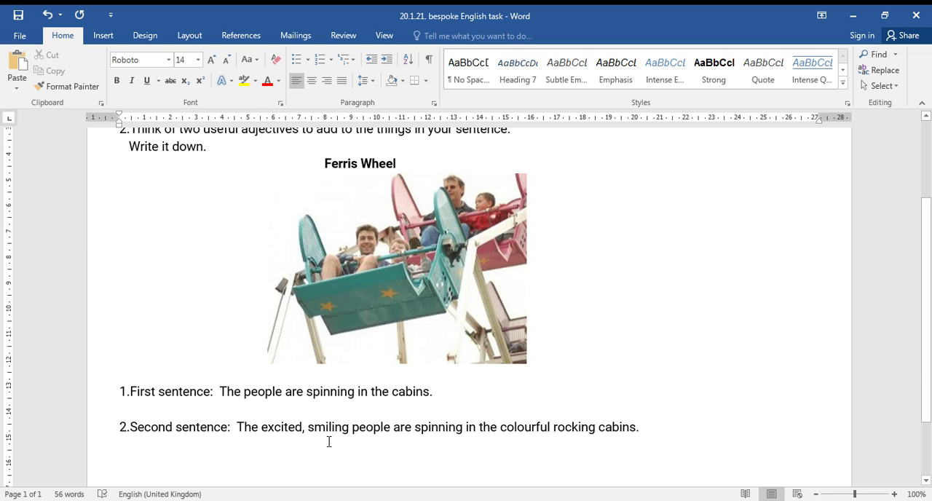
mouse_move(554, 428)
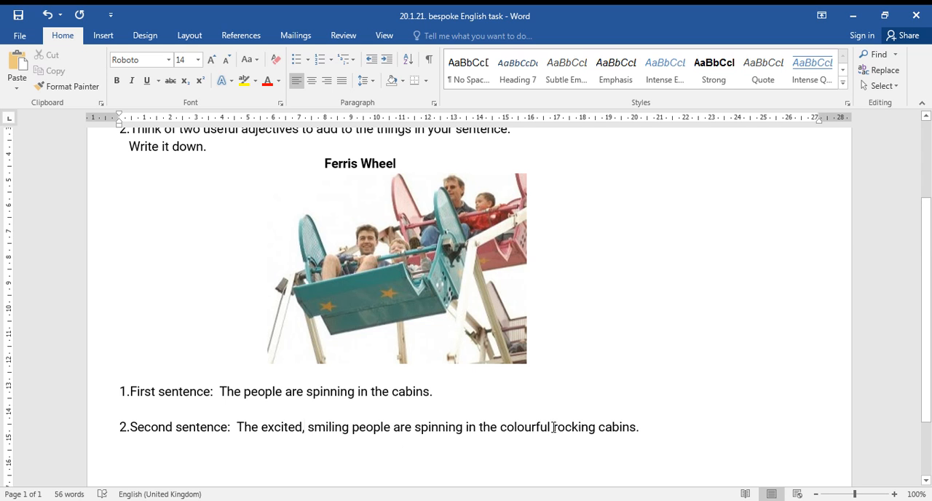